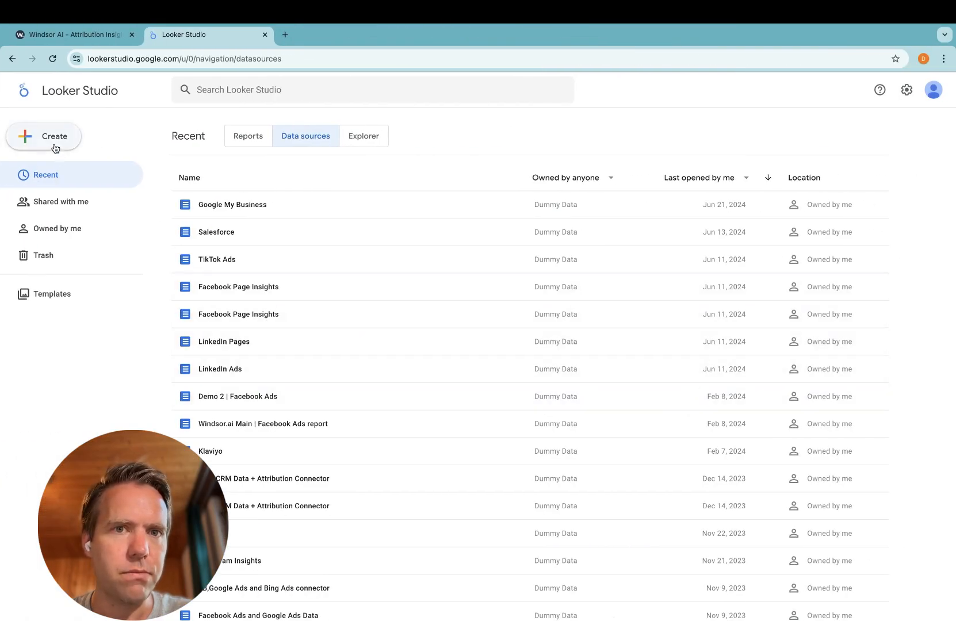
Start a new data source and search the connector gallery for 'youtub' to find Windsor.ai's connector.
click(43, 136)
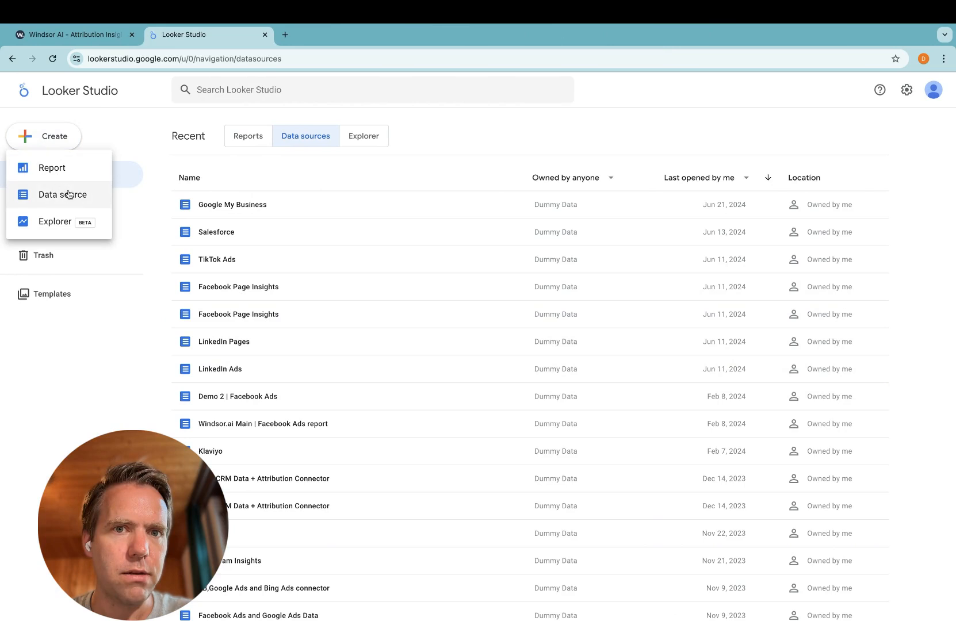
click(61, 194)
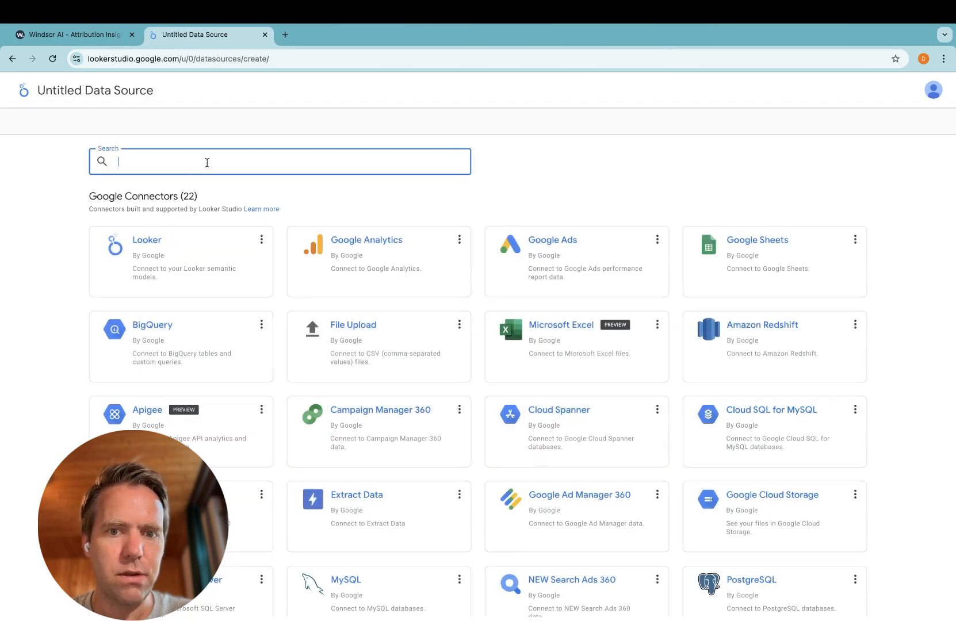
text(youtub)
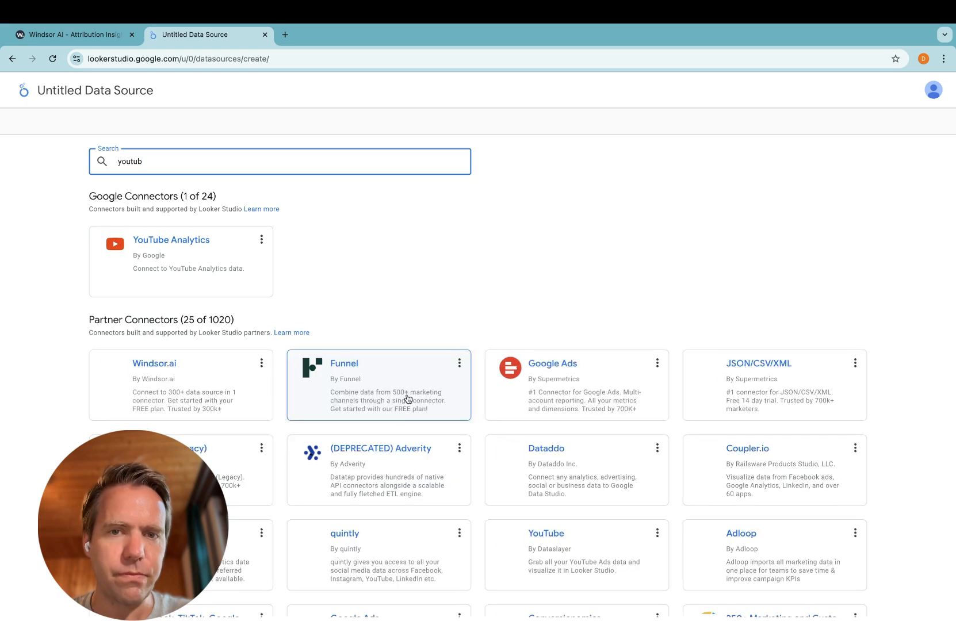
scroll(down, 3)
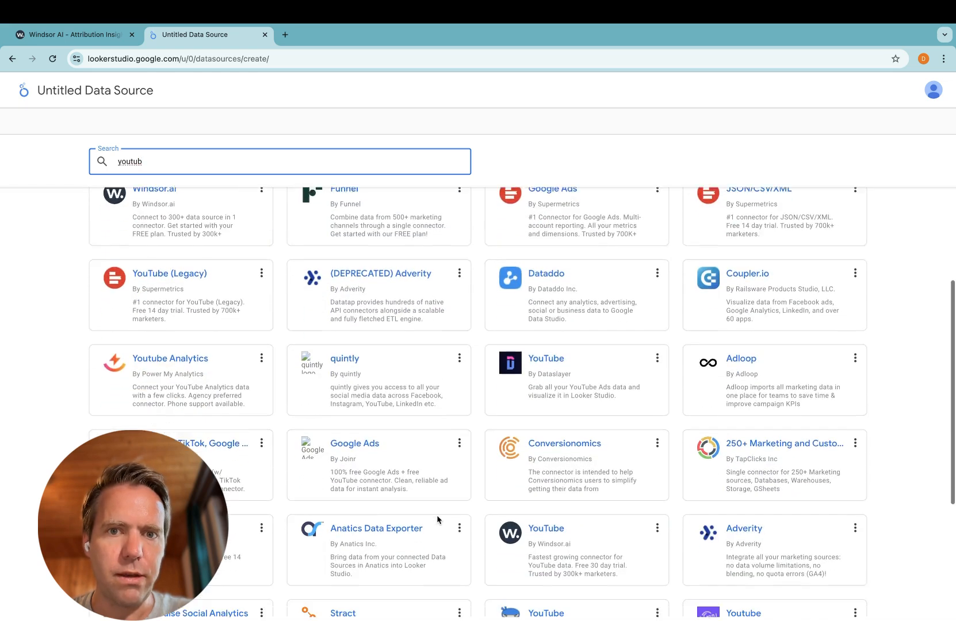
scroll(down, 3)
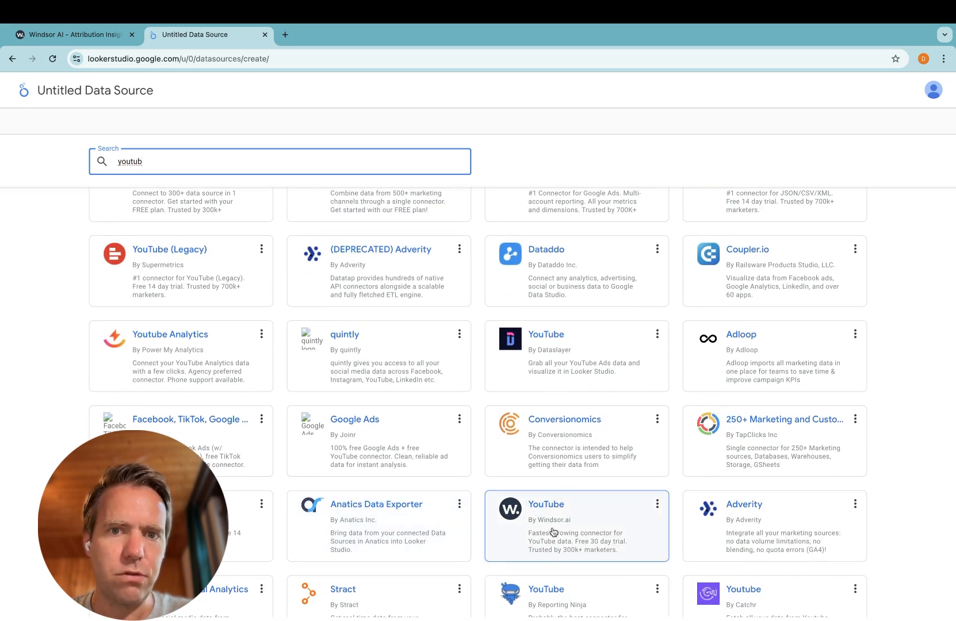
Choose the YouTube by Windsor.ai connector and launch its YouTube authorization.
click(576, 526)
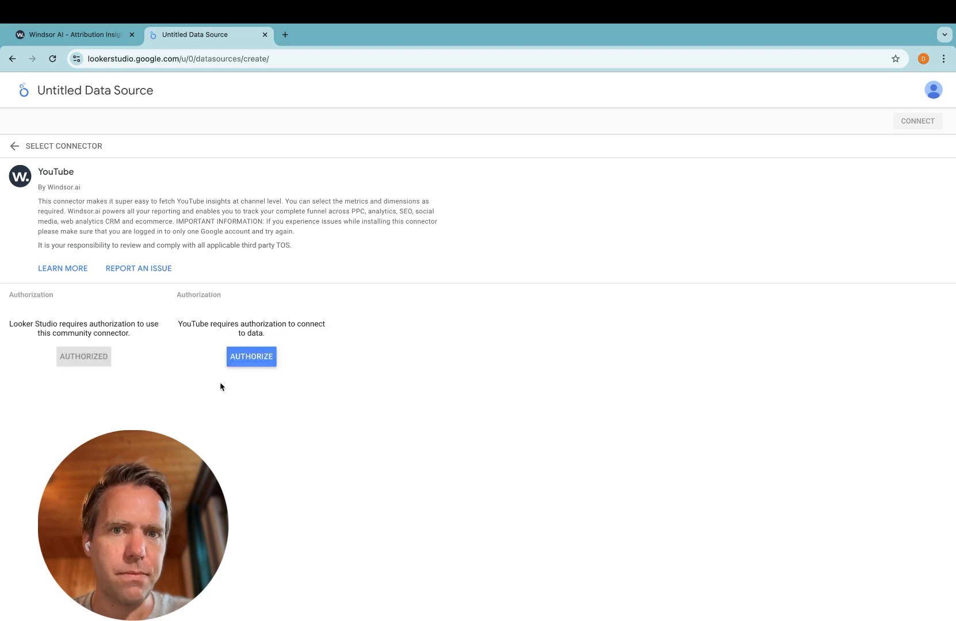
click(251, 356)
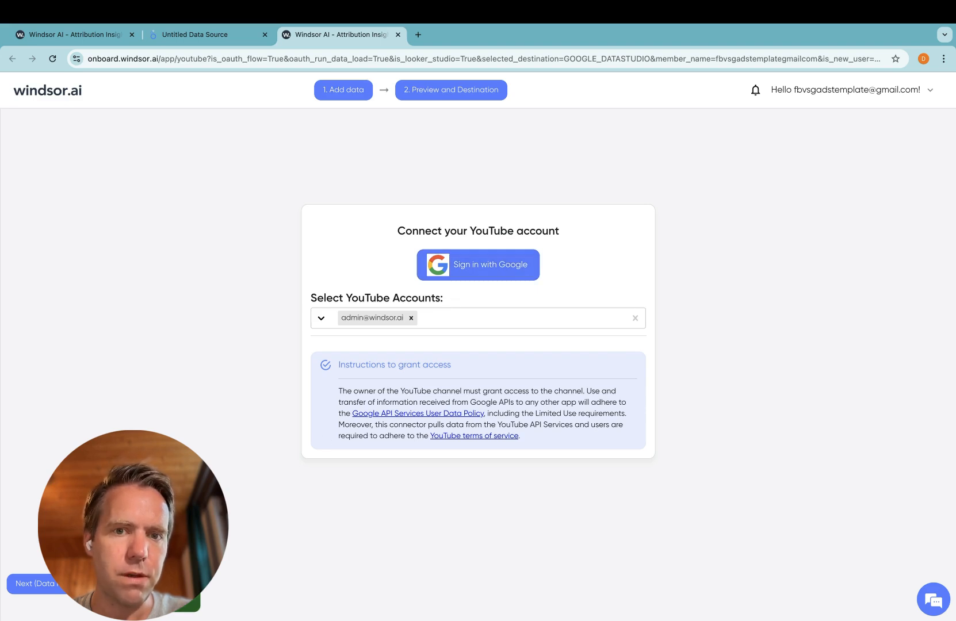
Confirm the selected YouTube account in Windsor.ai and continue with Next.
click(208, 34)
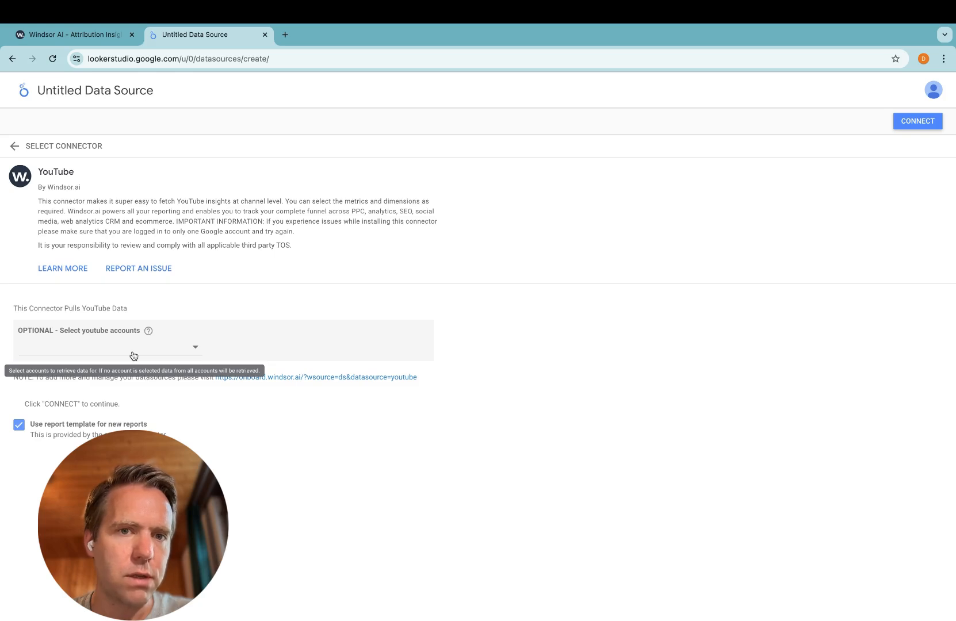
mouse_move(305, 348)
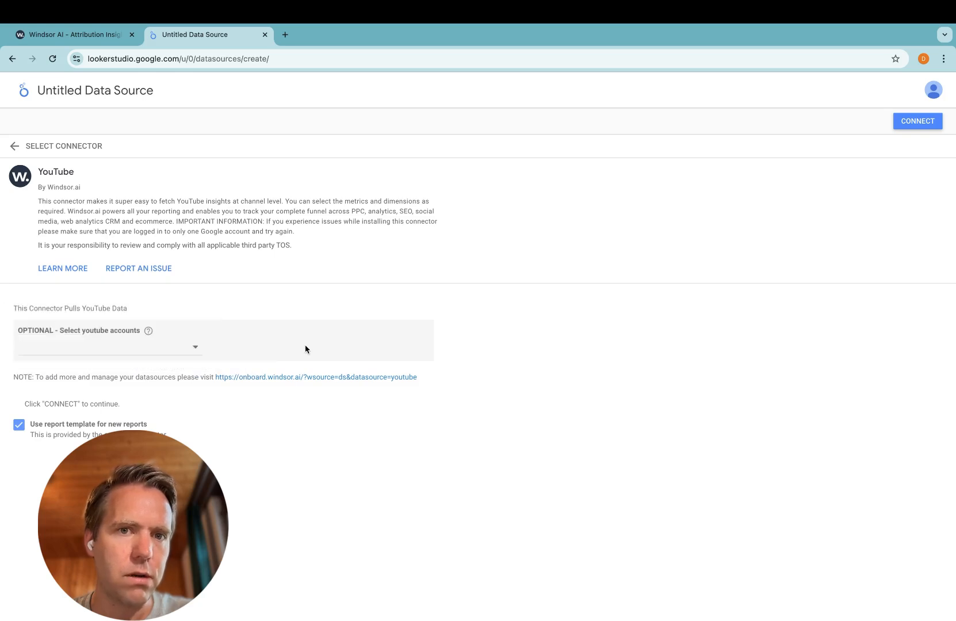
mouse_move(156, 348)
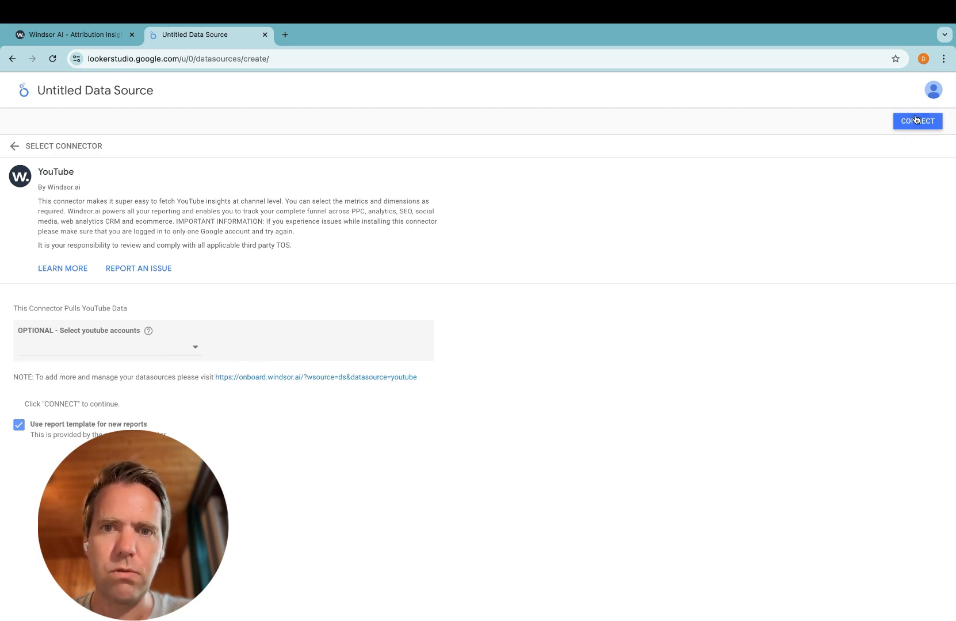
Connect the YouTube data source and create a report from Windsor.ai's template.
click(917, 121)
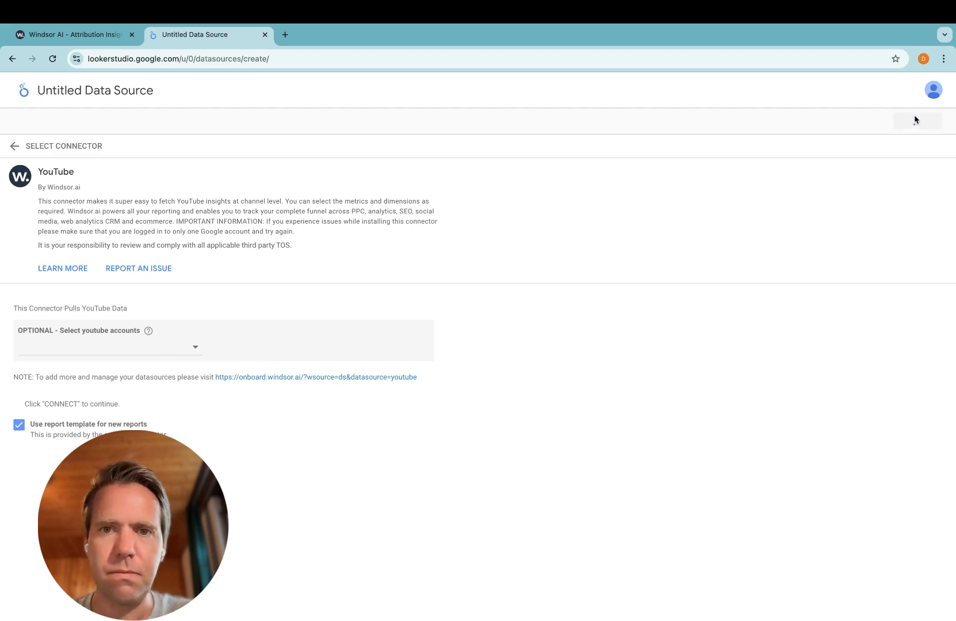
click(917, 120)
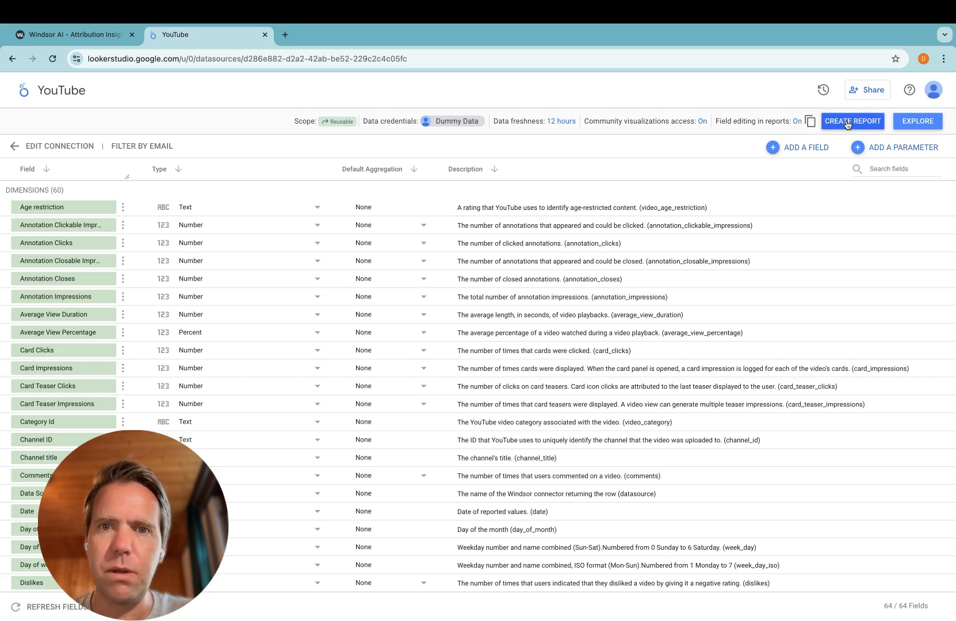
click(853, 121)
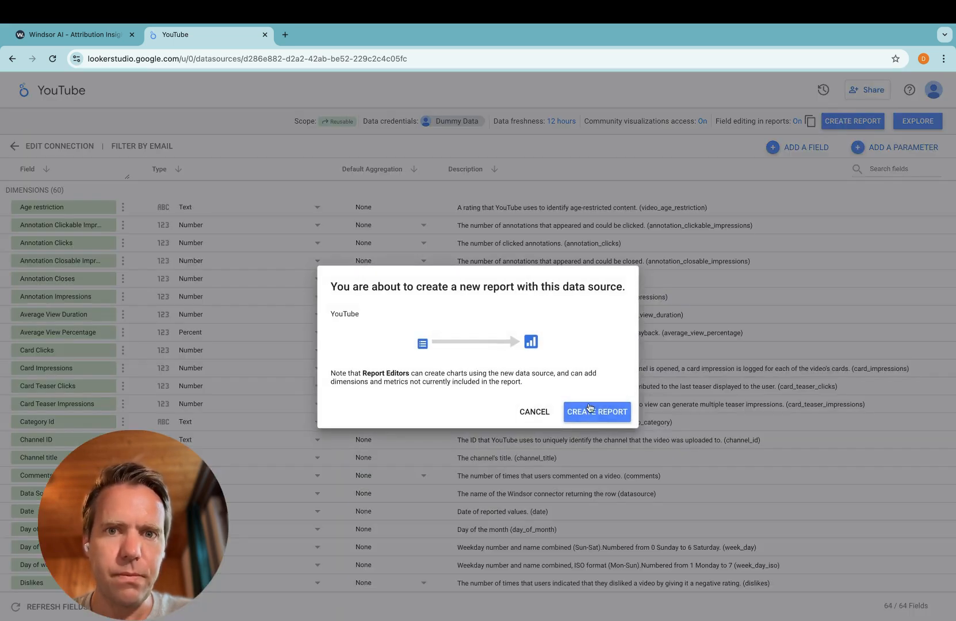
click(596, 412)
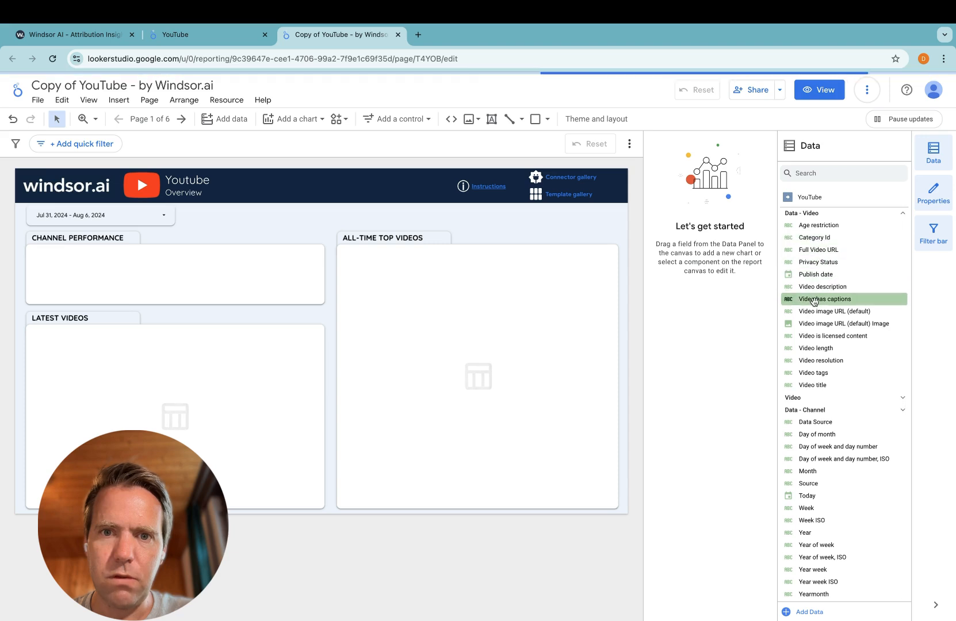
mouse_move(844, 459)
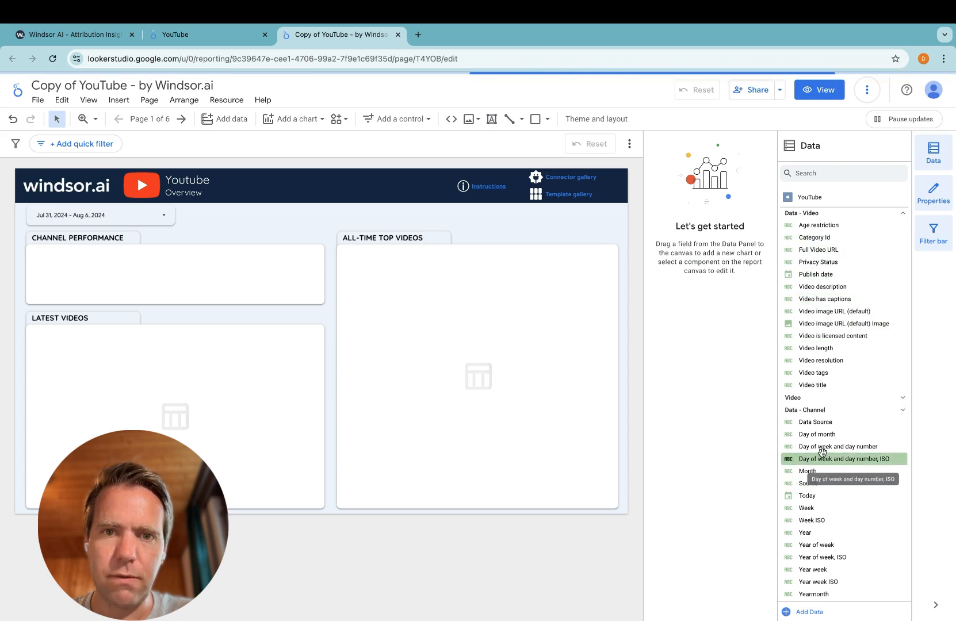